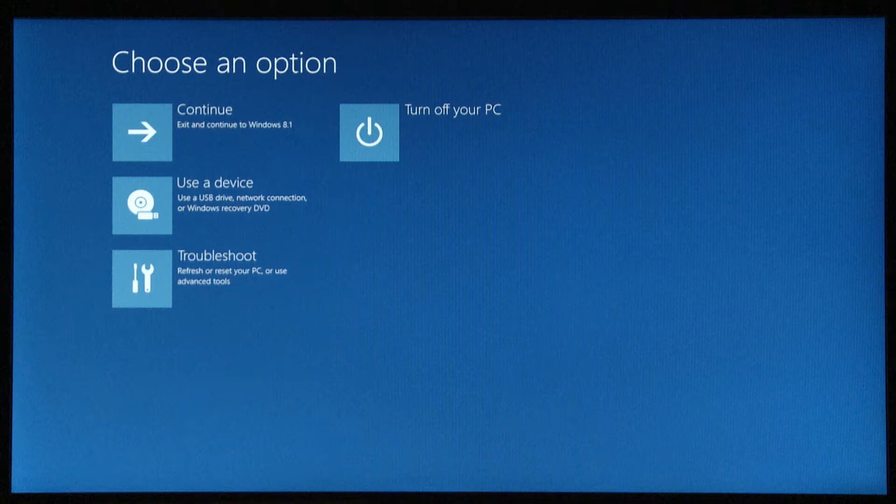
pyautogui.moveTo(449, 260)
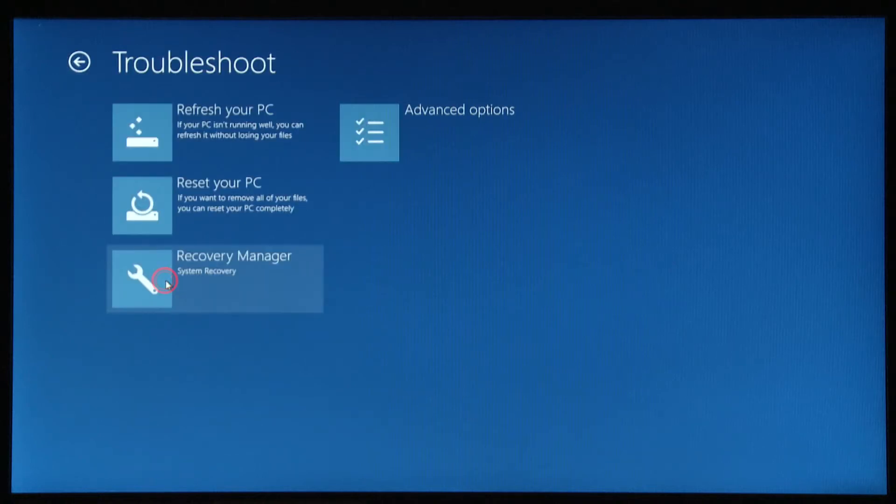
pyautogui.moveTo(369, 169)
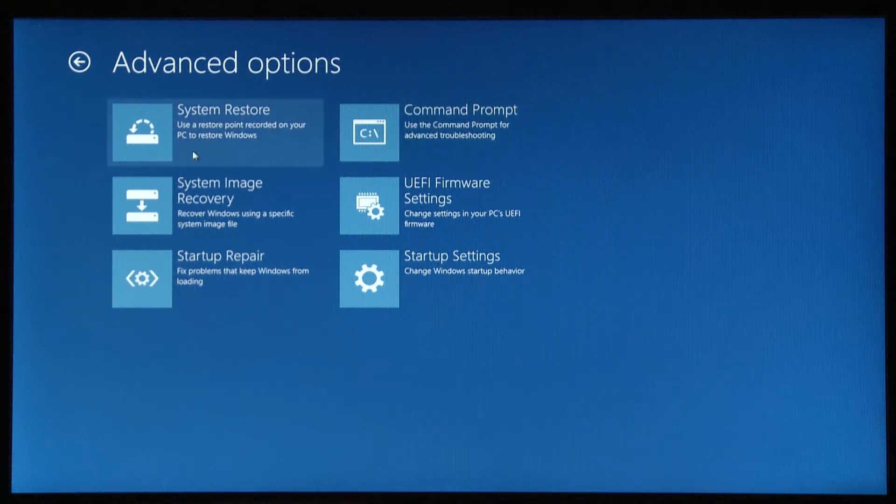
# Step: Start System Restore and sign in with the only listed User account and its password
pyautogui.click(216, 131)
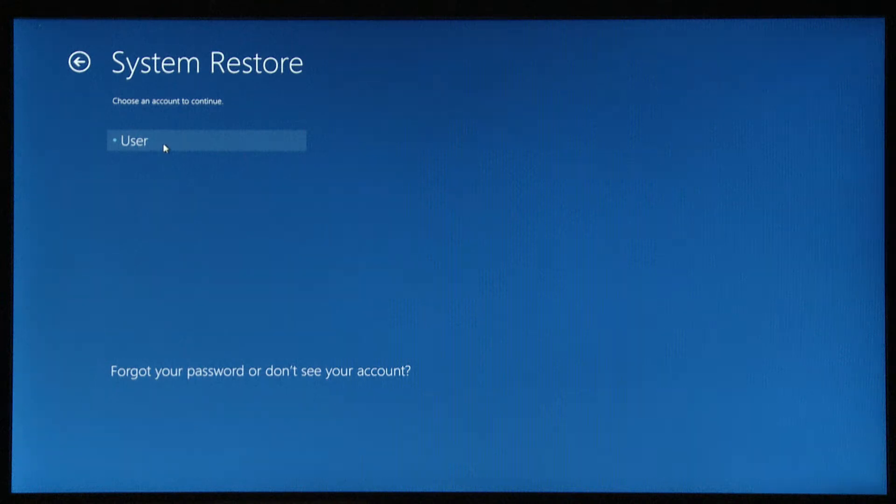
pyautogui.click(166, 141)
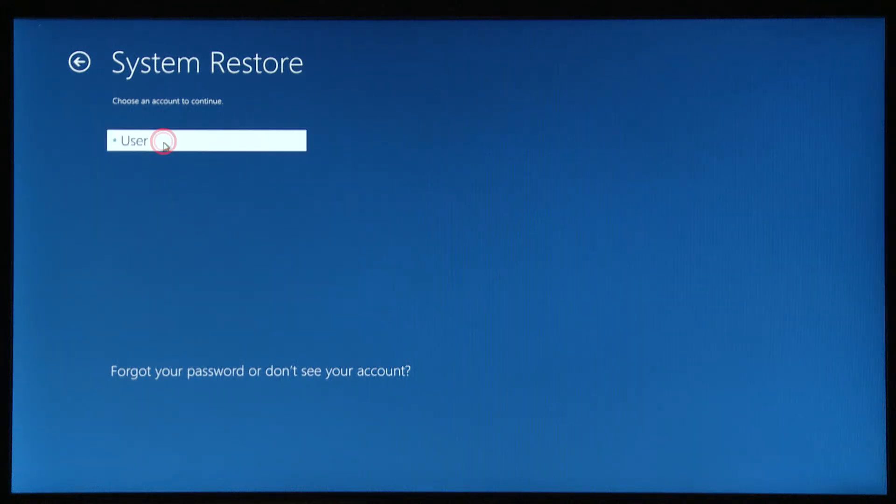
pyautogui.click(206, 141)
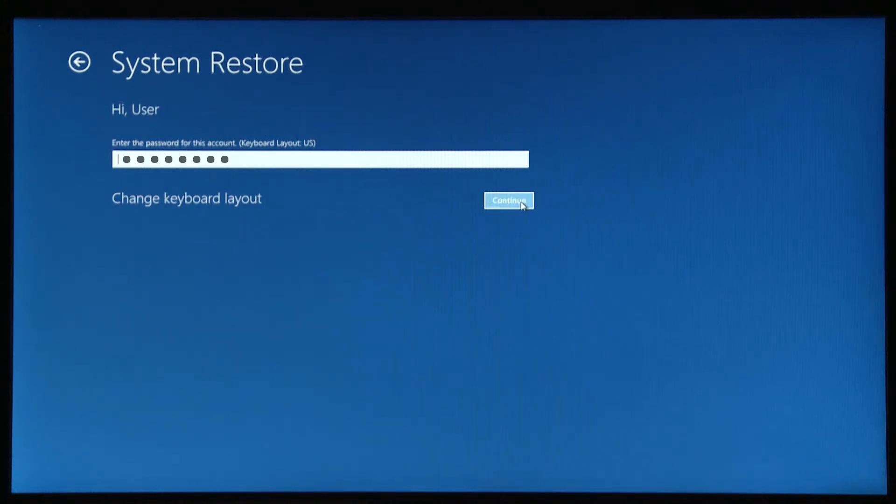
# Step: Continue into the wizard and select the 2/20/2015 Automatic Restore Point
pyautogui.click(508, 200)
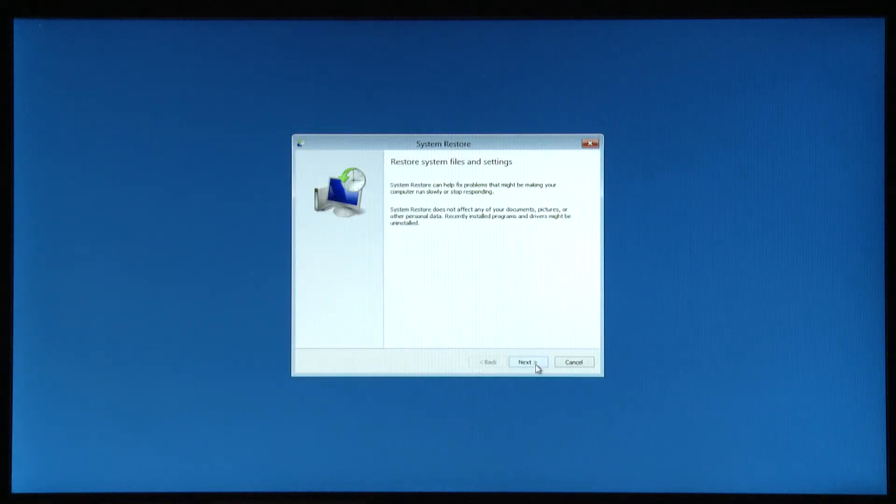
pyautogui.click(526, 362)
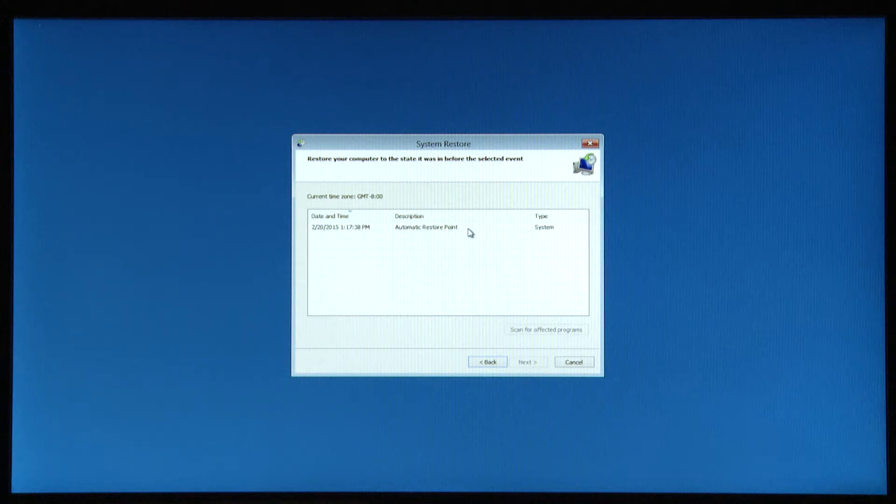
pyautogui.click(425, 227)
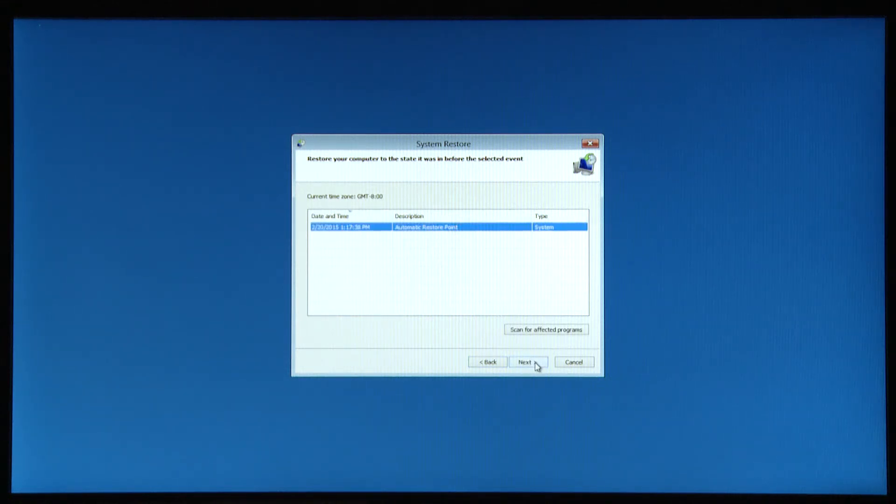
# Step: Confirm the chosen restore point, finish the wizard and accept the warning to begin restoring
pyautogui.click(526, 362)
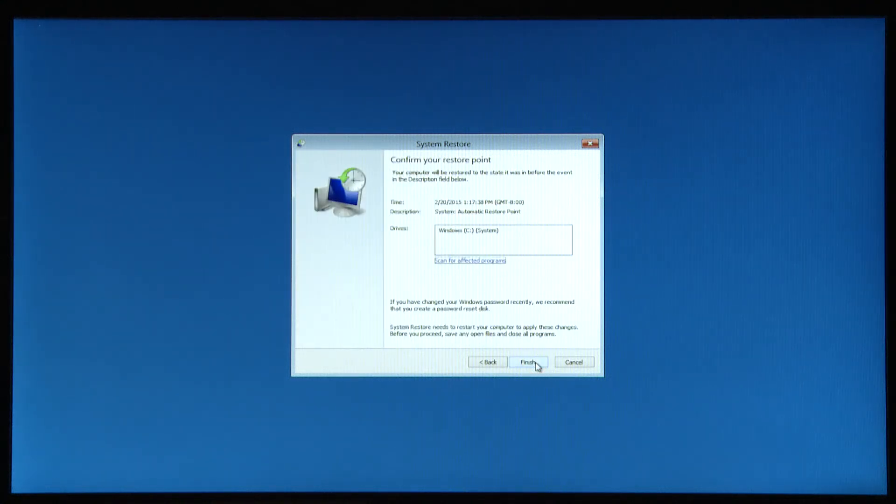
pyautogui.click(526, 362)
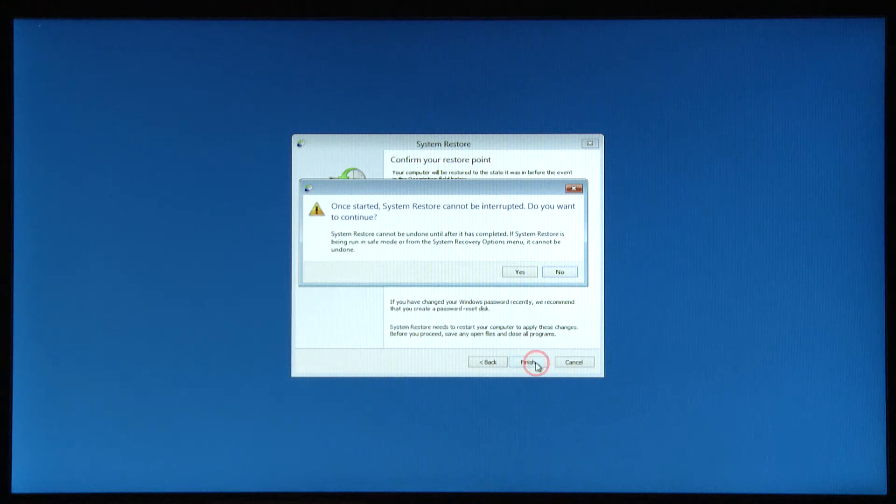
pyautogui.moveTo(519, 272)
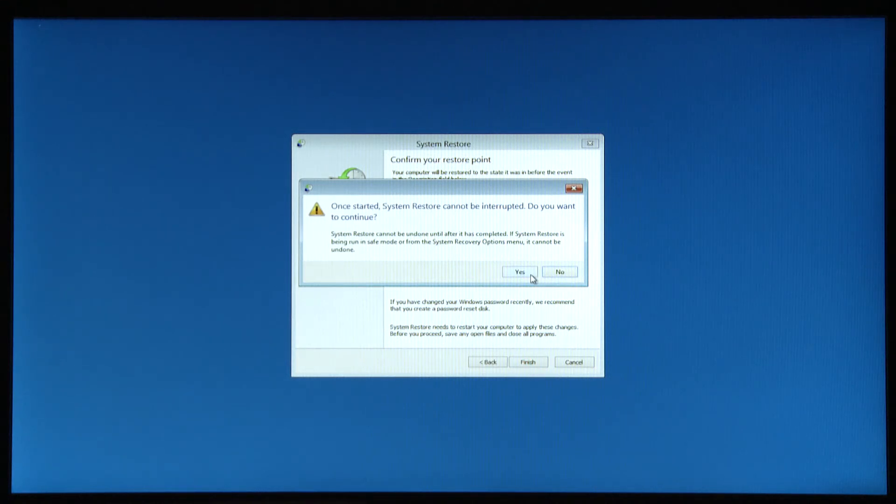
pyautogui.click(519, 272)
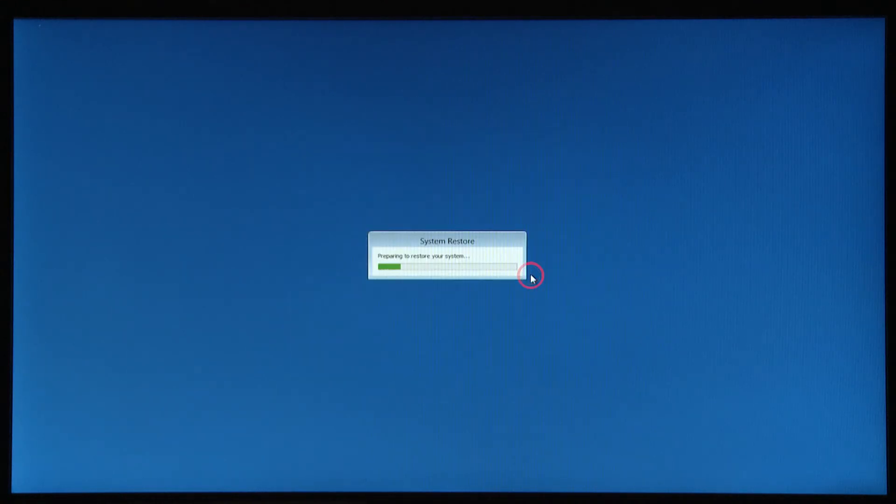